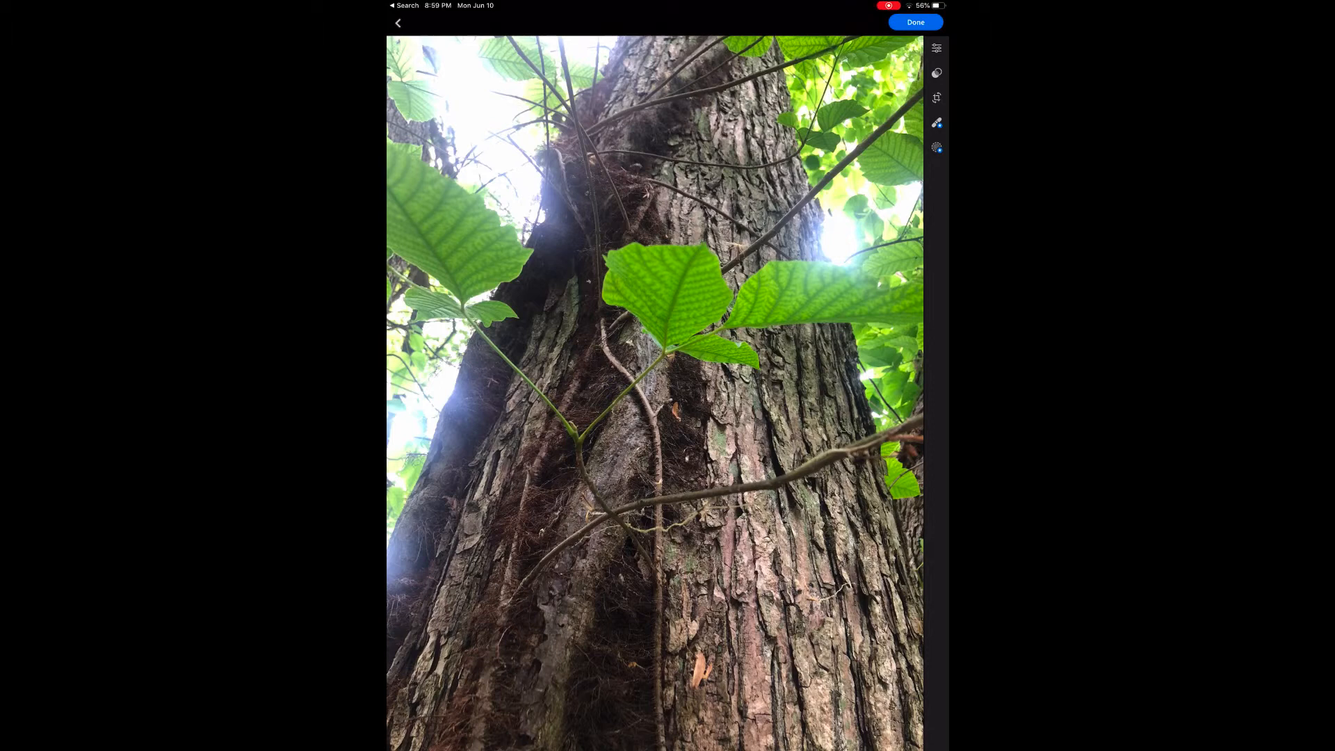
Step: Switch the tree trunk photo's profile to Monochrome using the B&W option in Color
click(937, 48)
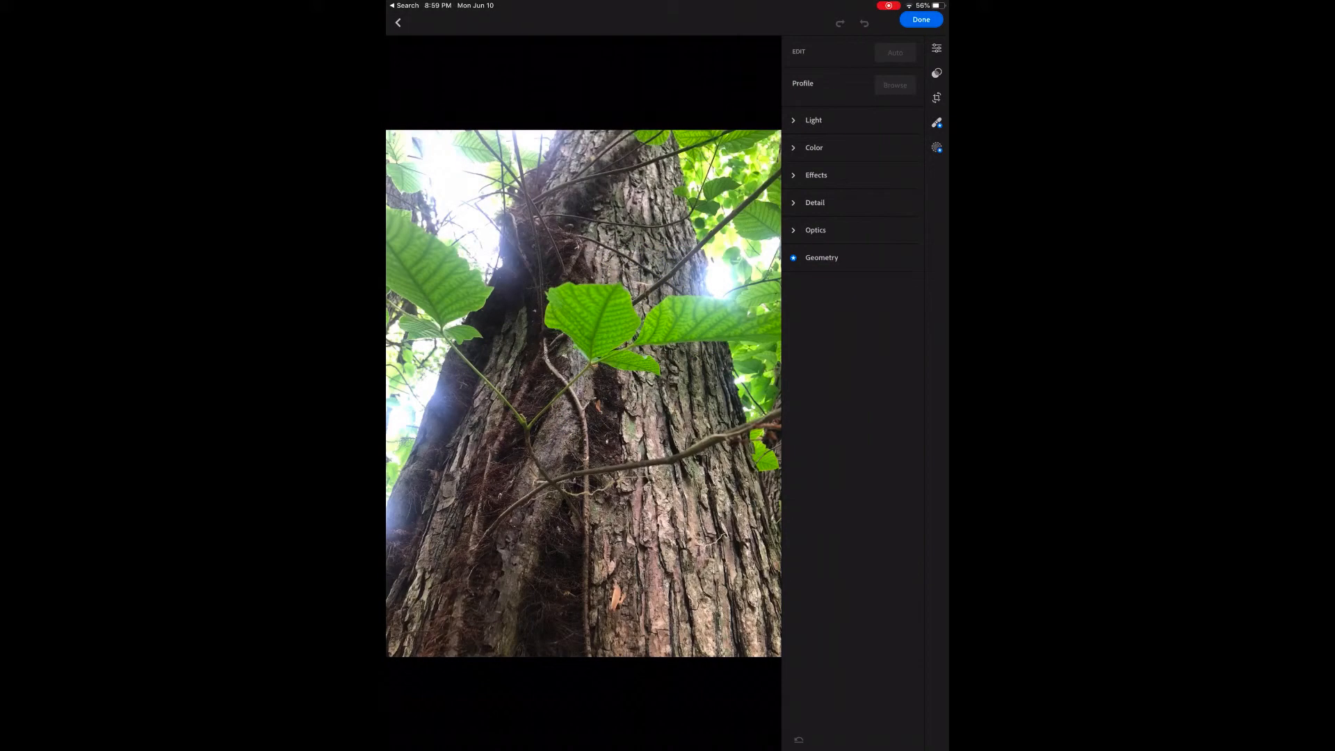
click(813, 148)
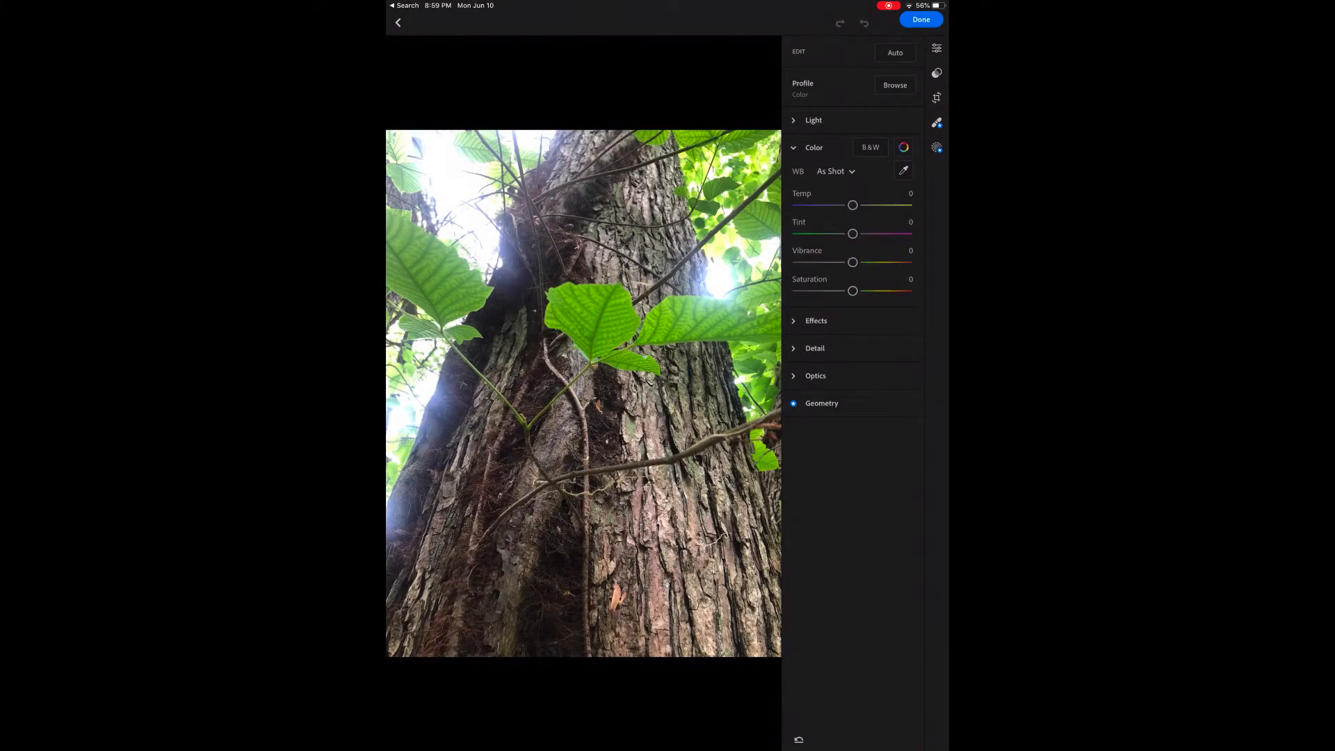
click(870, 146)
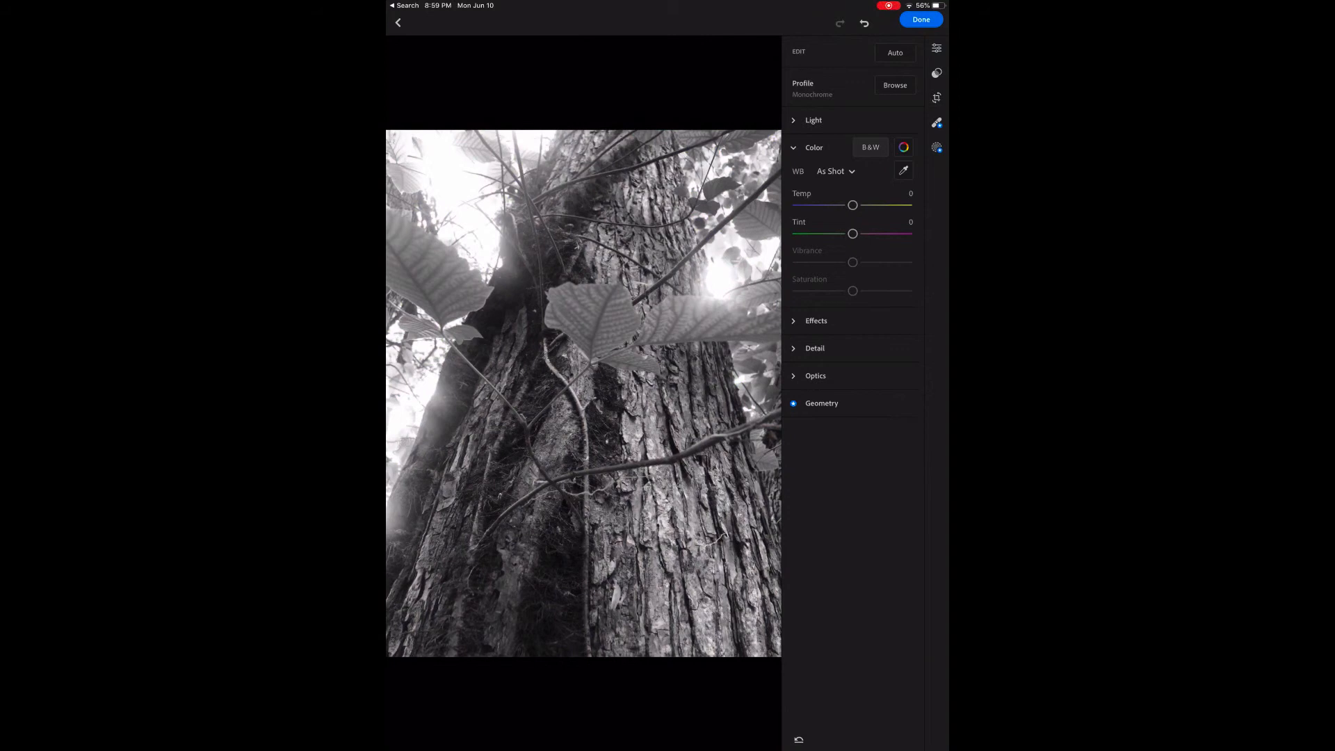
Step: In the Light panel, set Whites to +25 and Blacks to -4
click(813, 119)
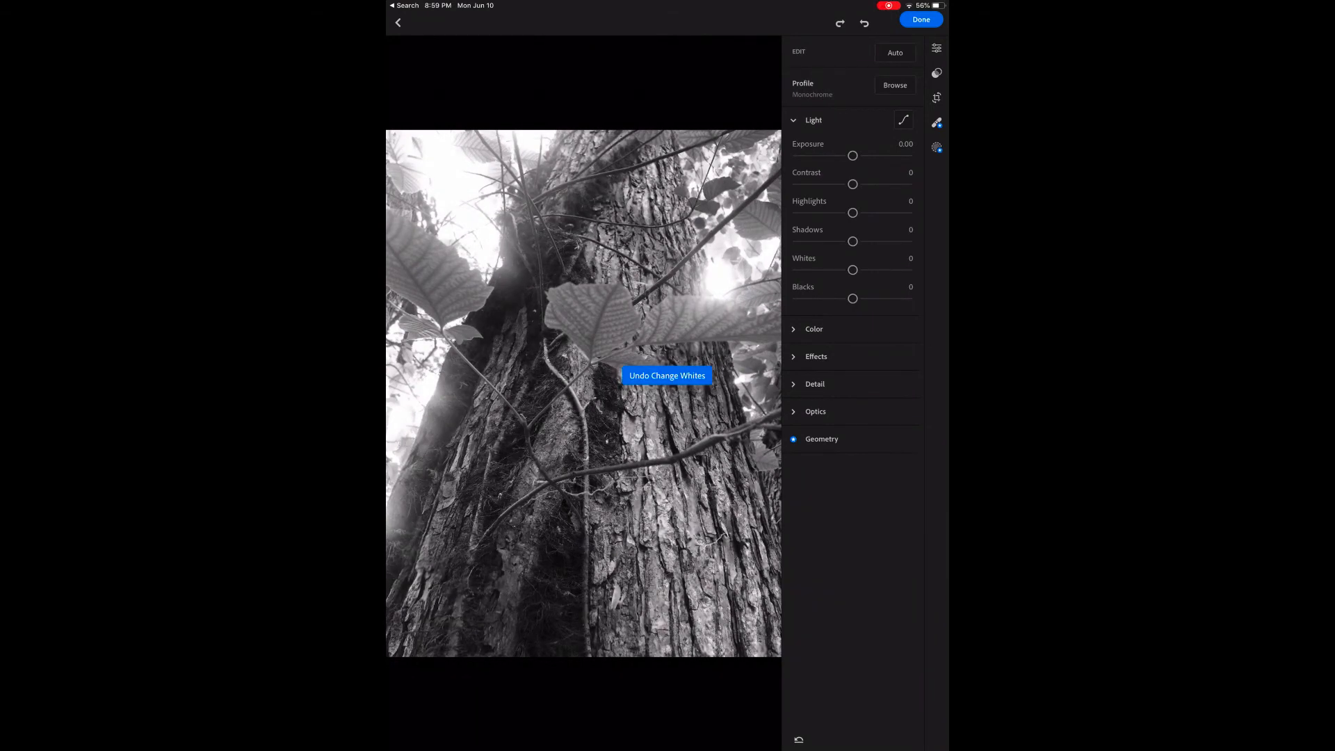
click(667, 376)
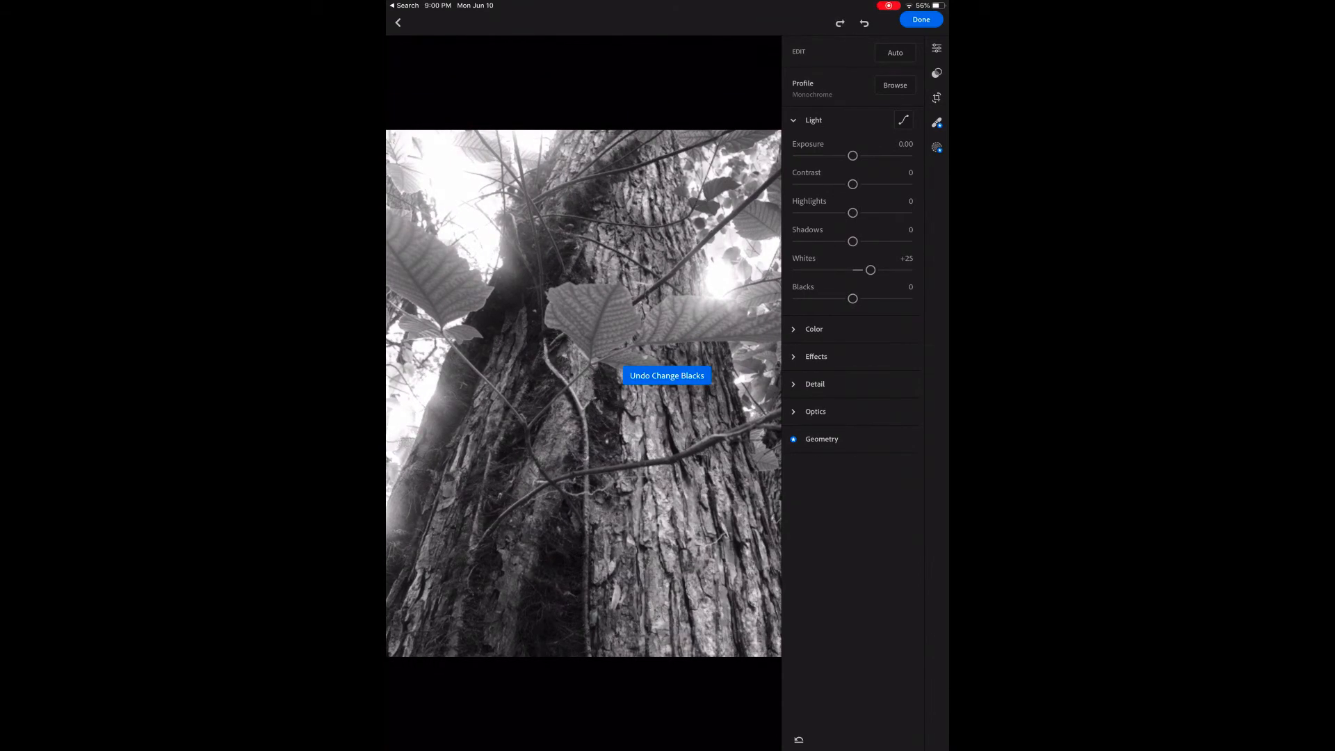
click(667, 376)
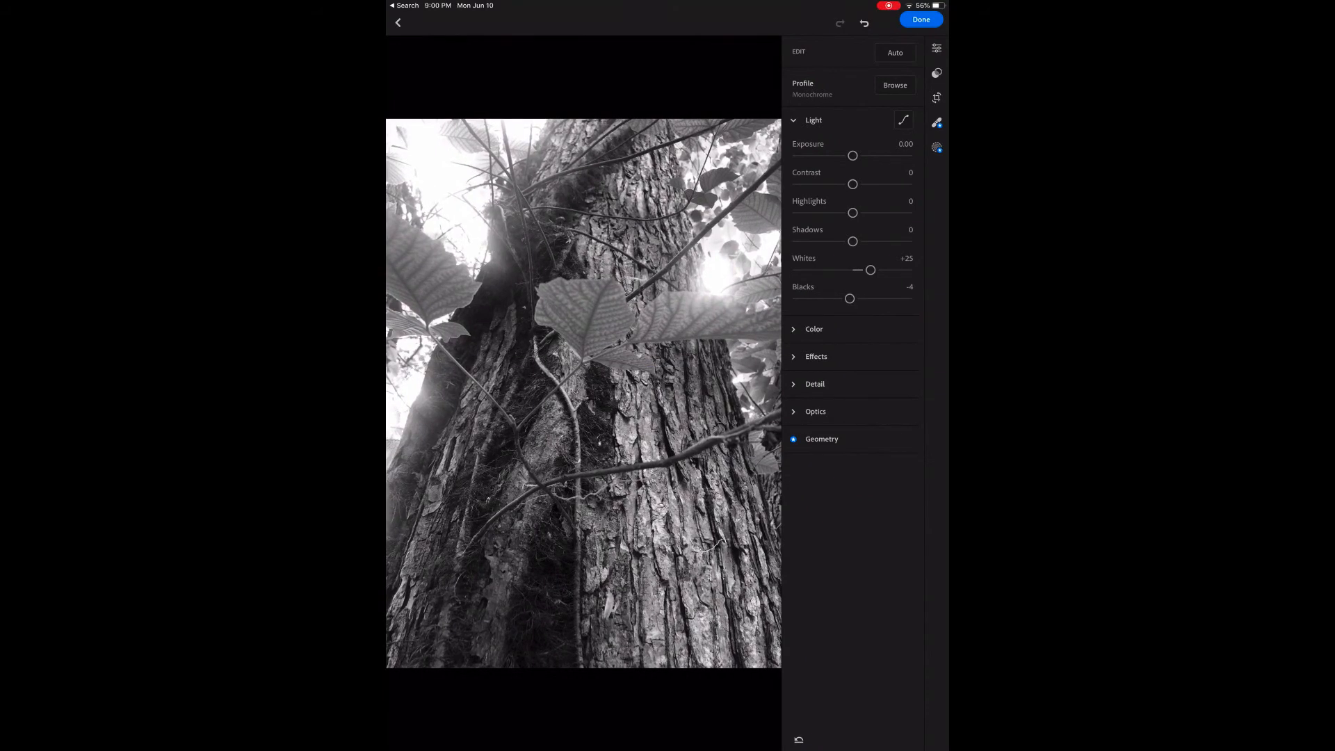
Step: Add a reddish sepia tint by adjusting the red channel of the tone curve
click(903, 119)
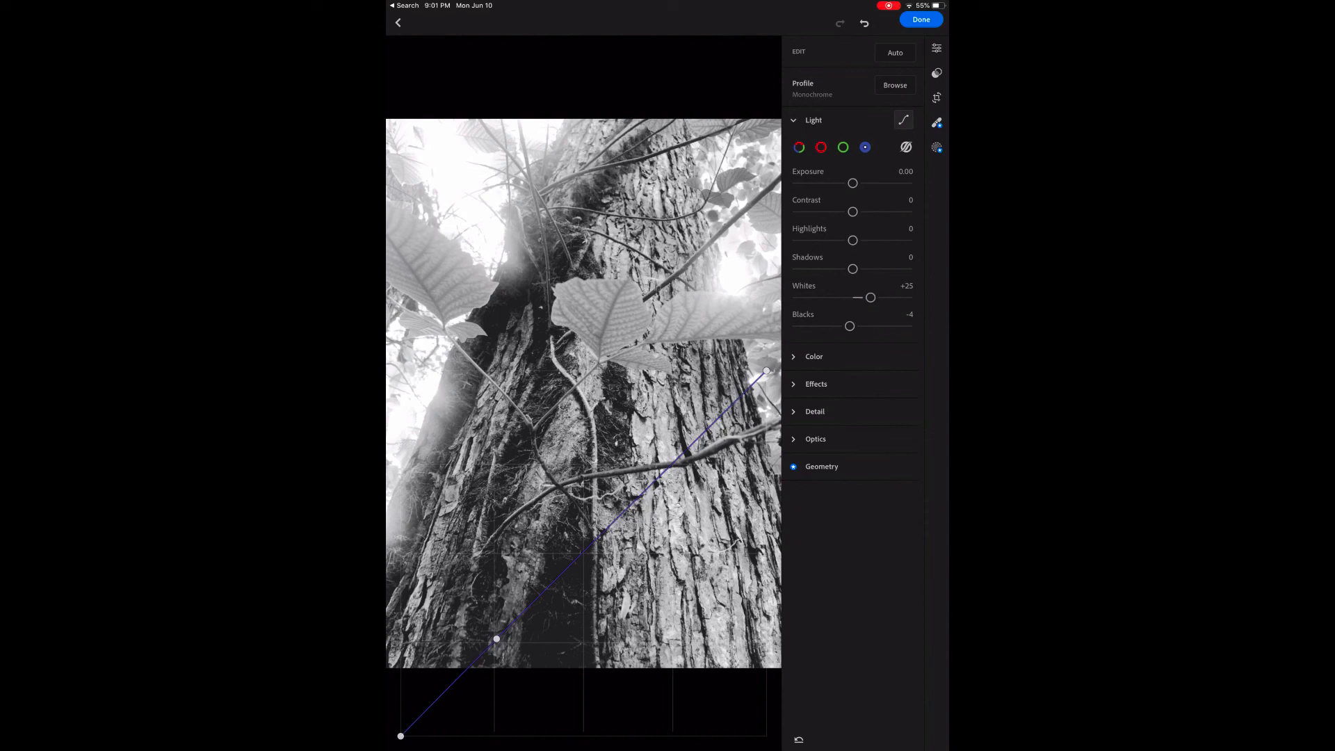
click(821, 147)
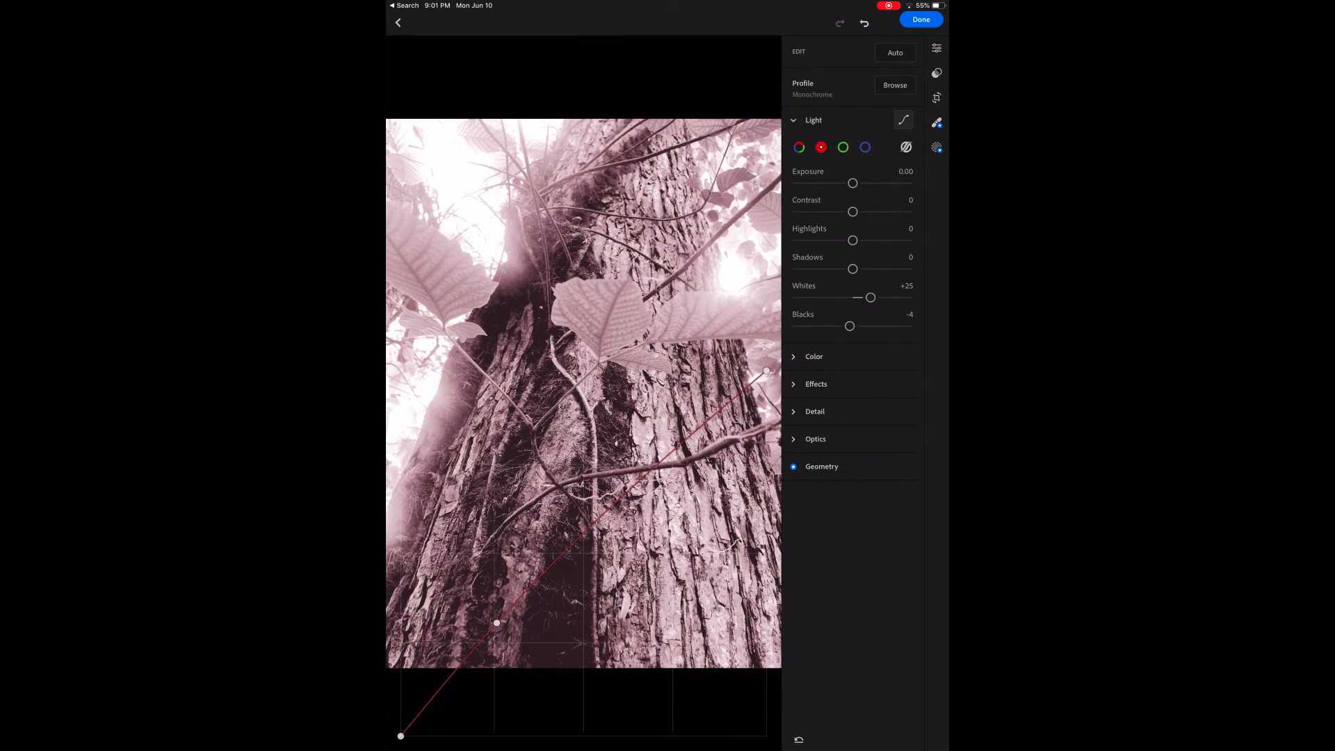
Step: Commit the red tone curve tint and exit edit mode
click(812, 119)
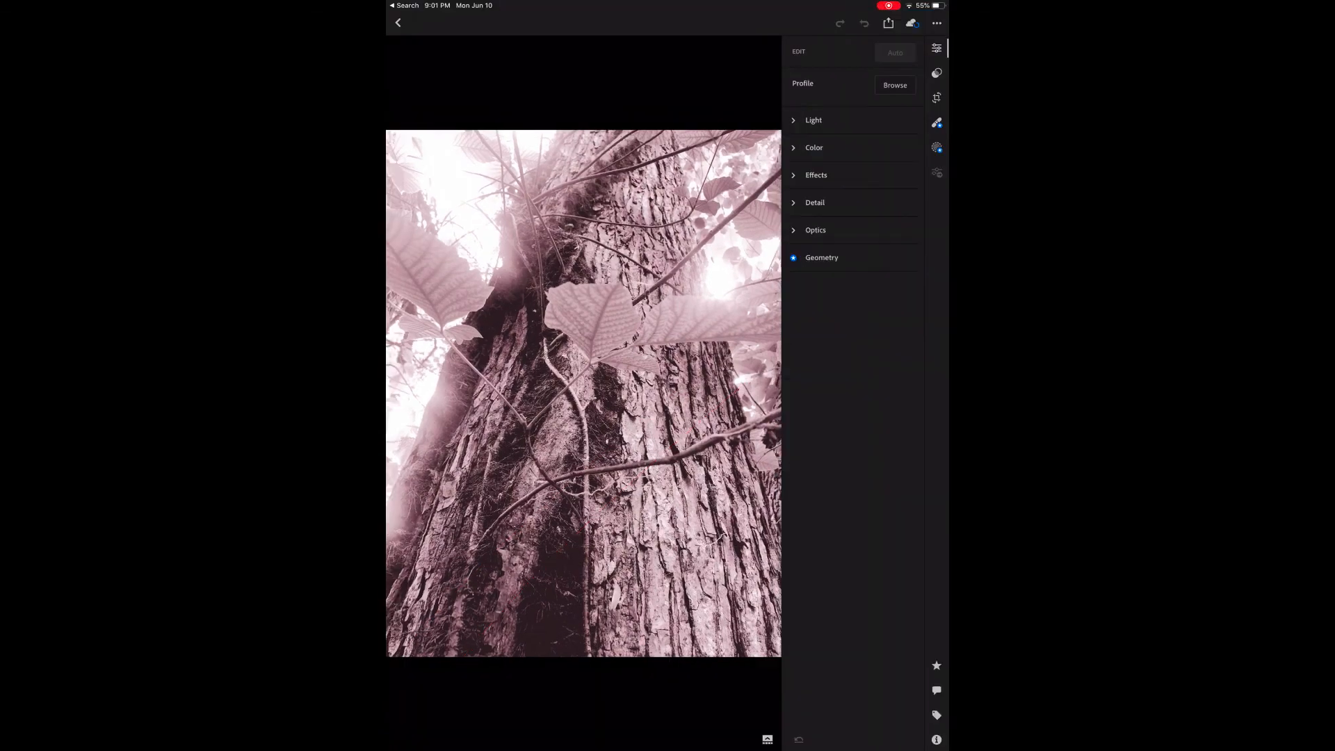
click(895, 52)
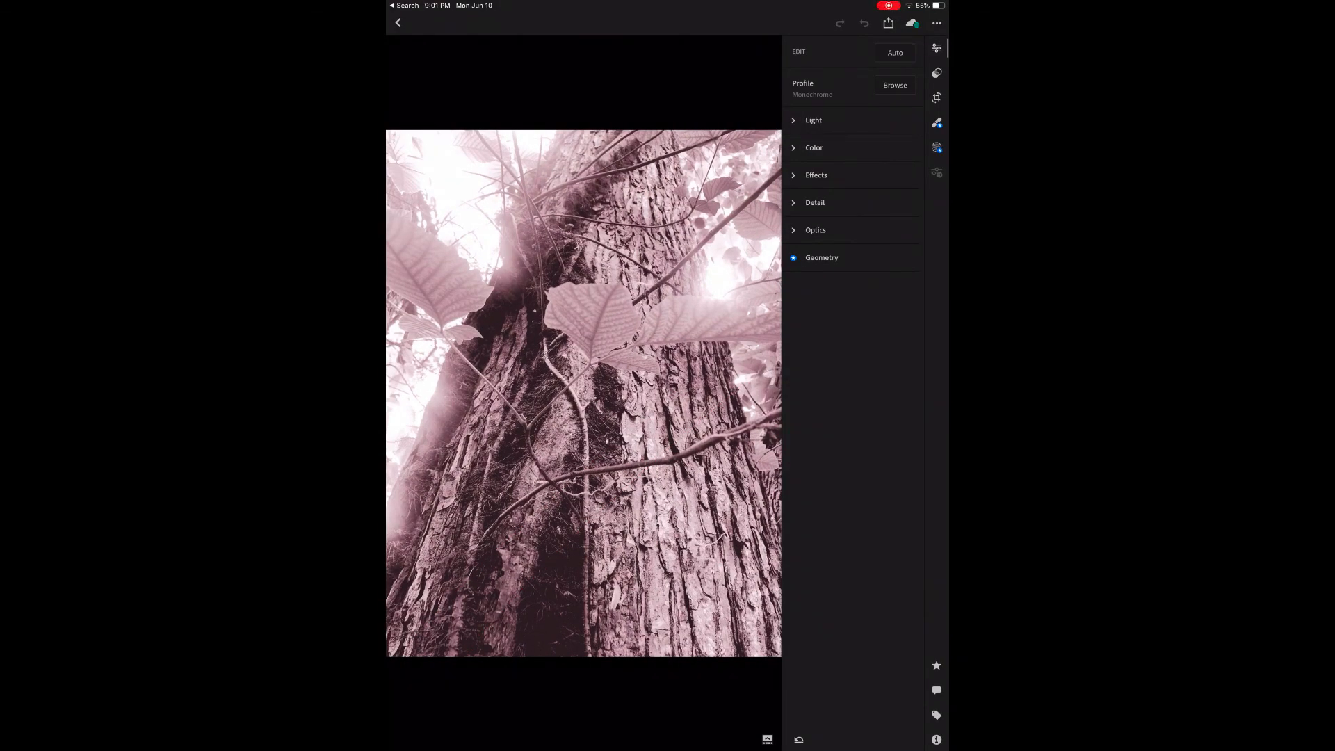